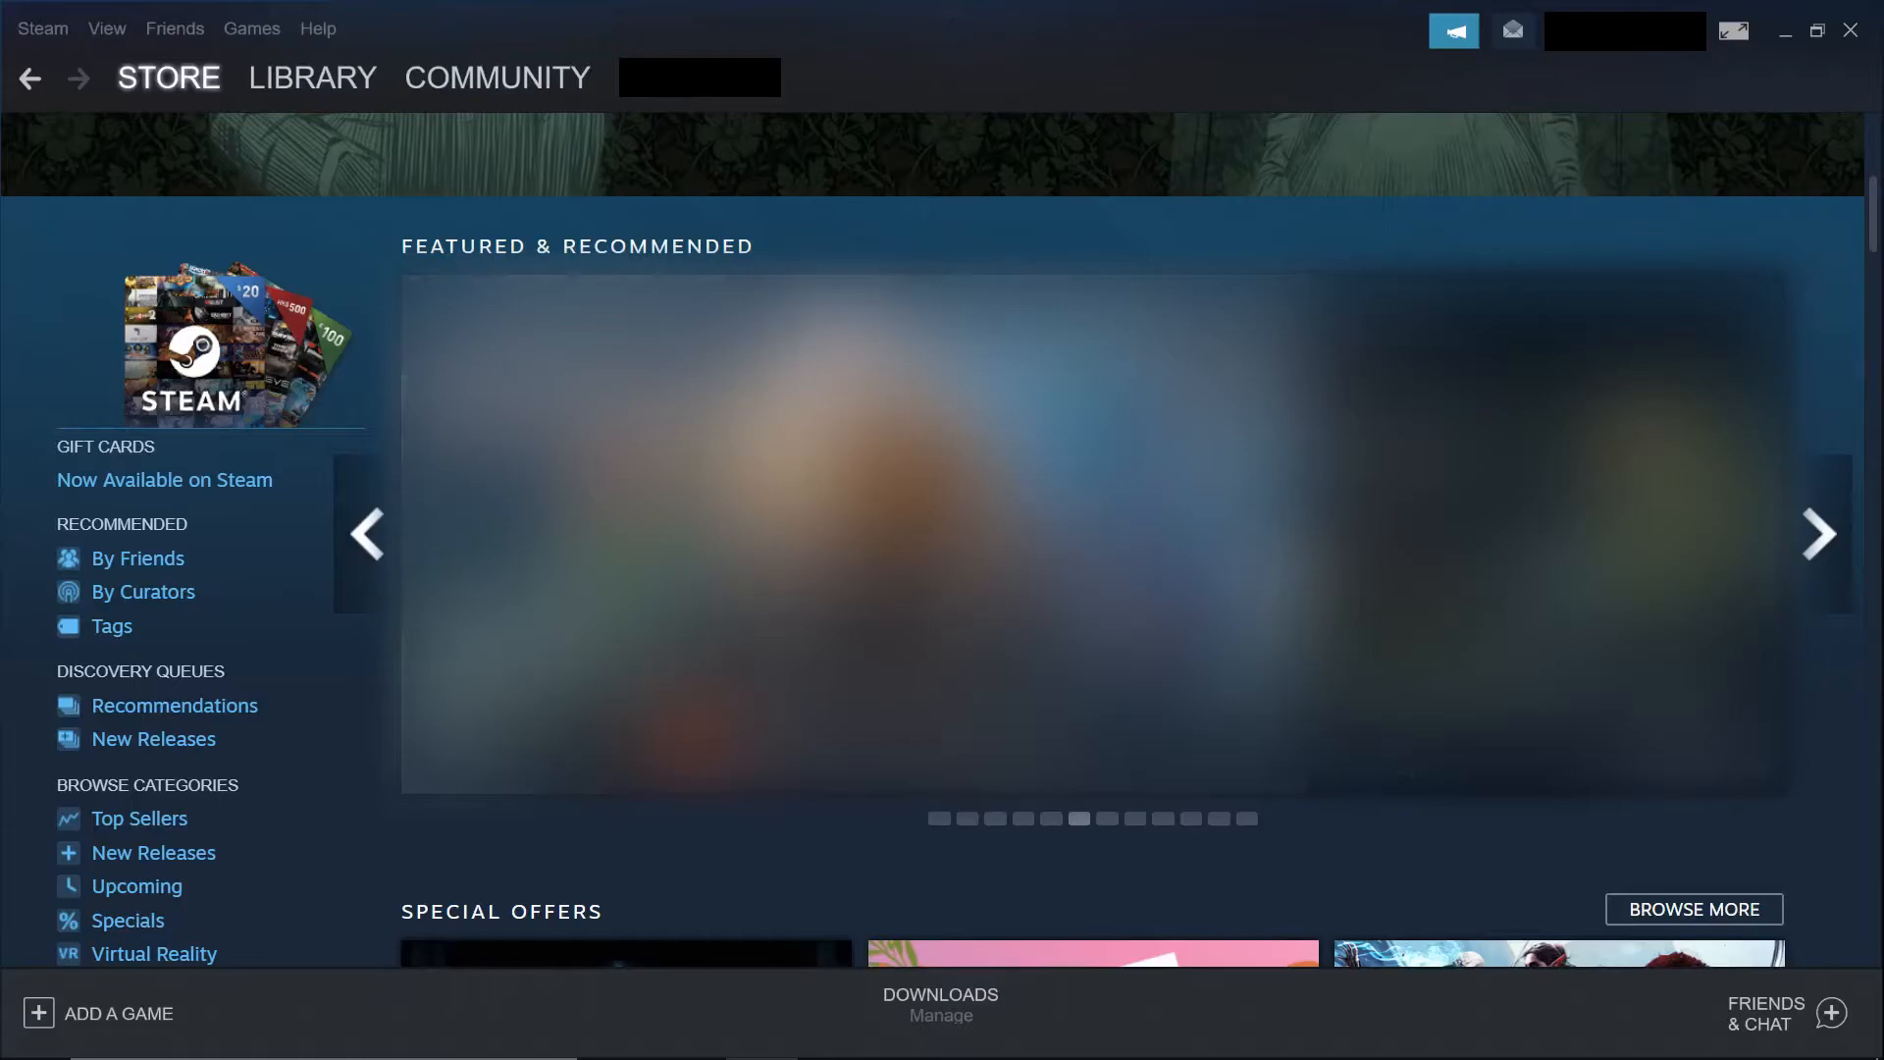
- From the Library, bring up the Properties window for Among Us
left_click(312, 78)
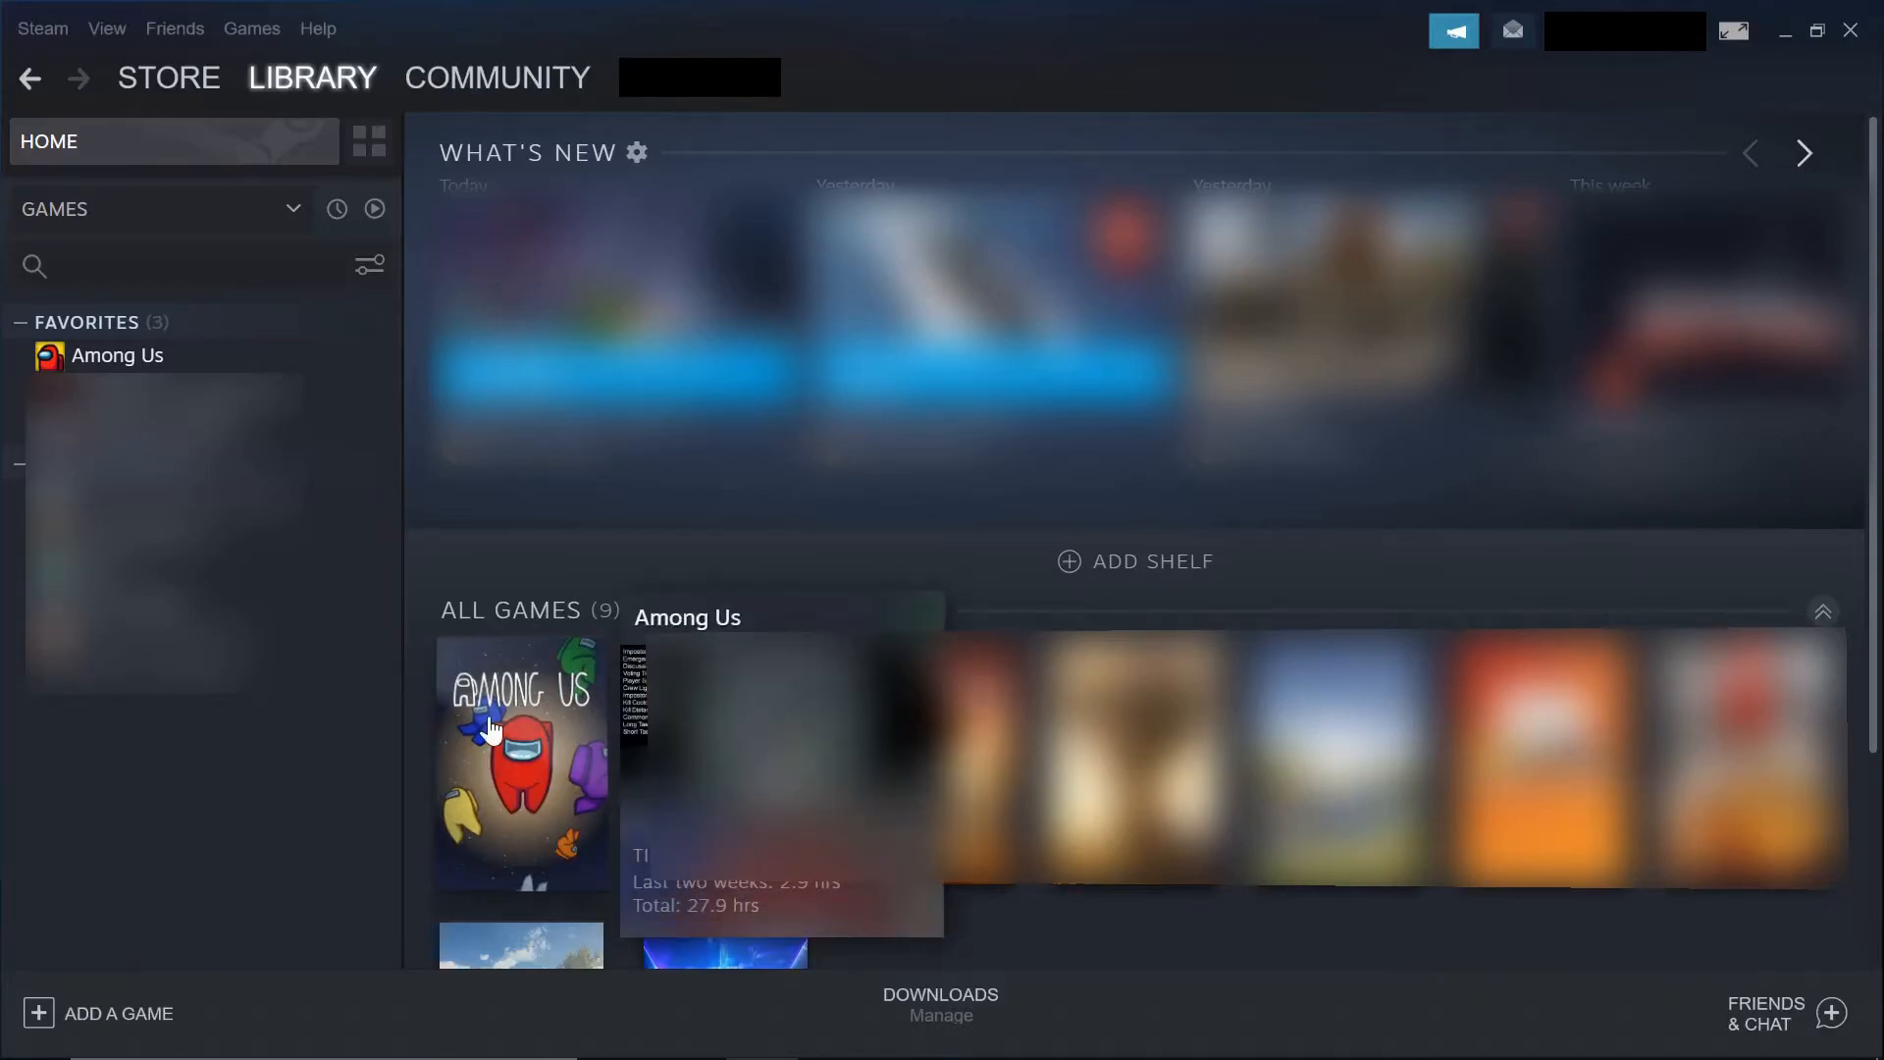
right_click(493, 726)
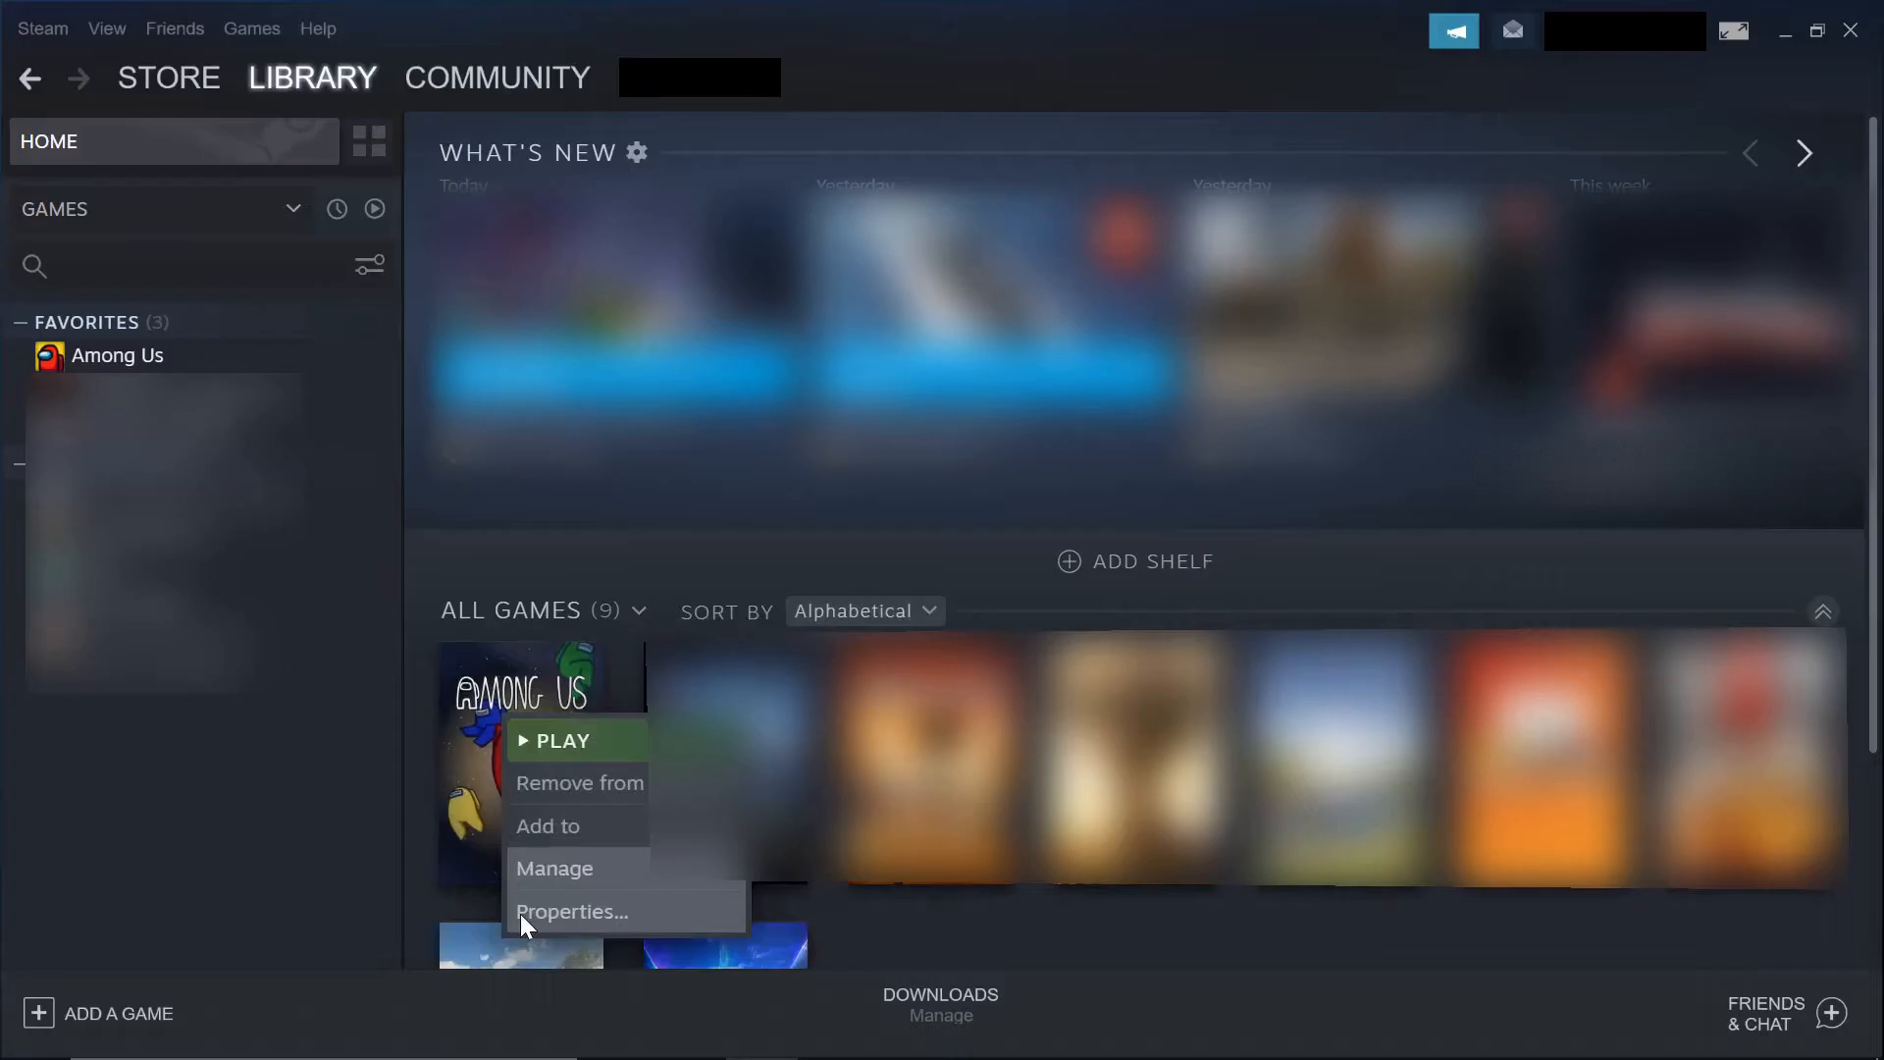
left_click(571, 911)
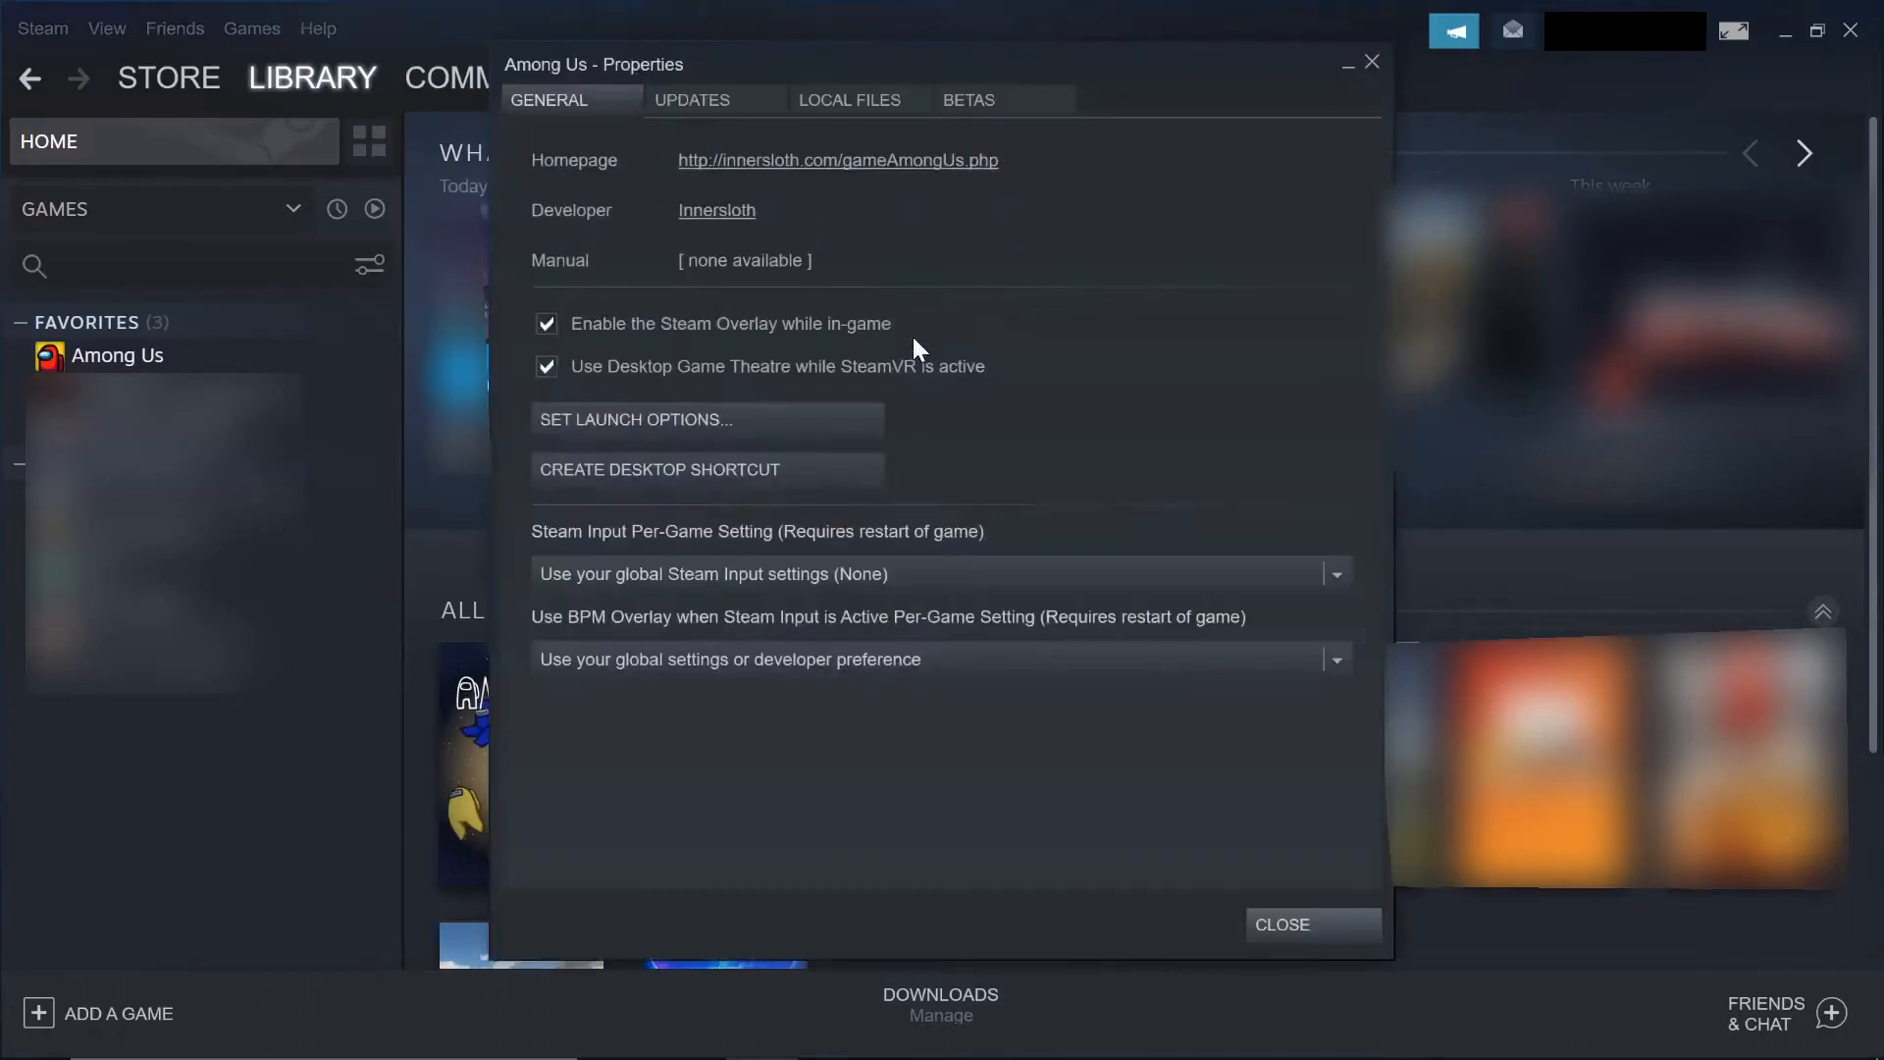
mouse_move(979, 136)
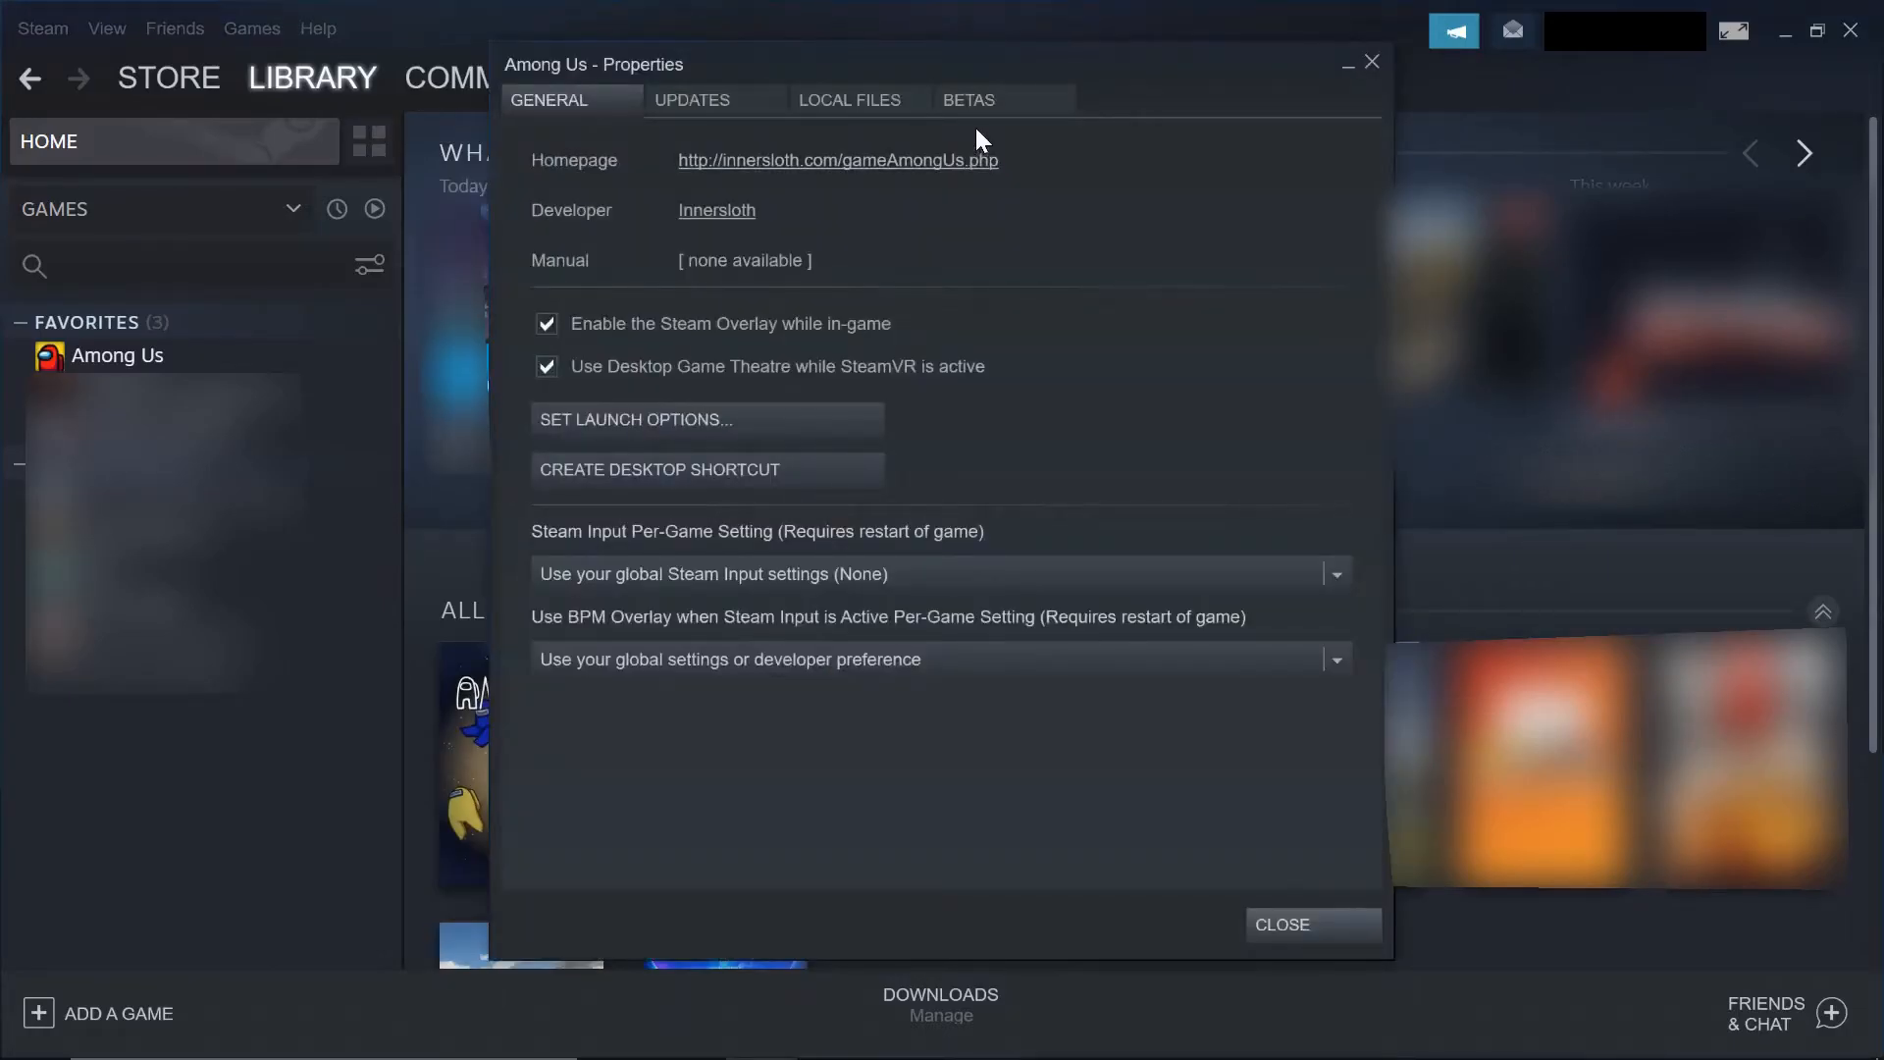
- Opt Among Us into the public-beta branch from the Betas settings and close Properties
left_click(968, 99)
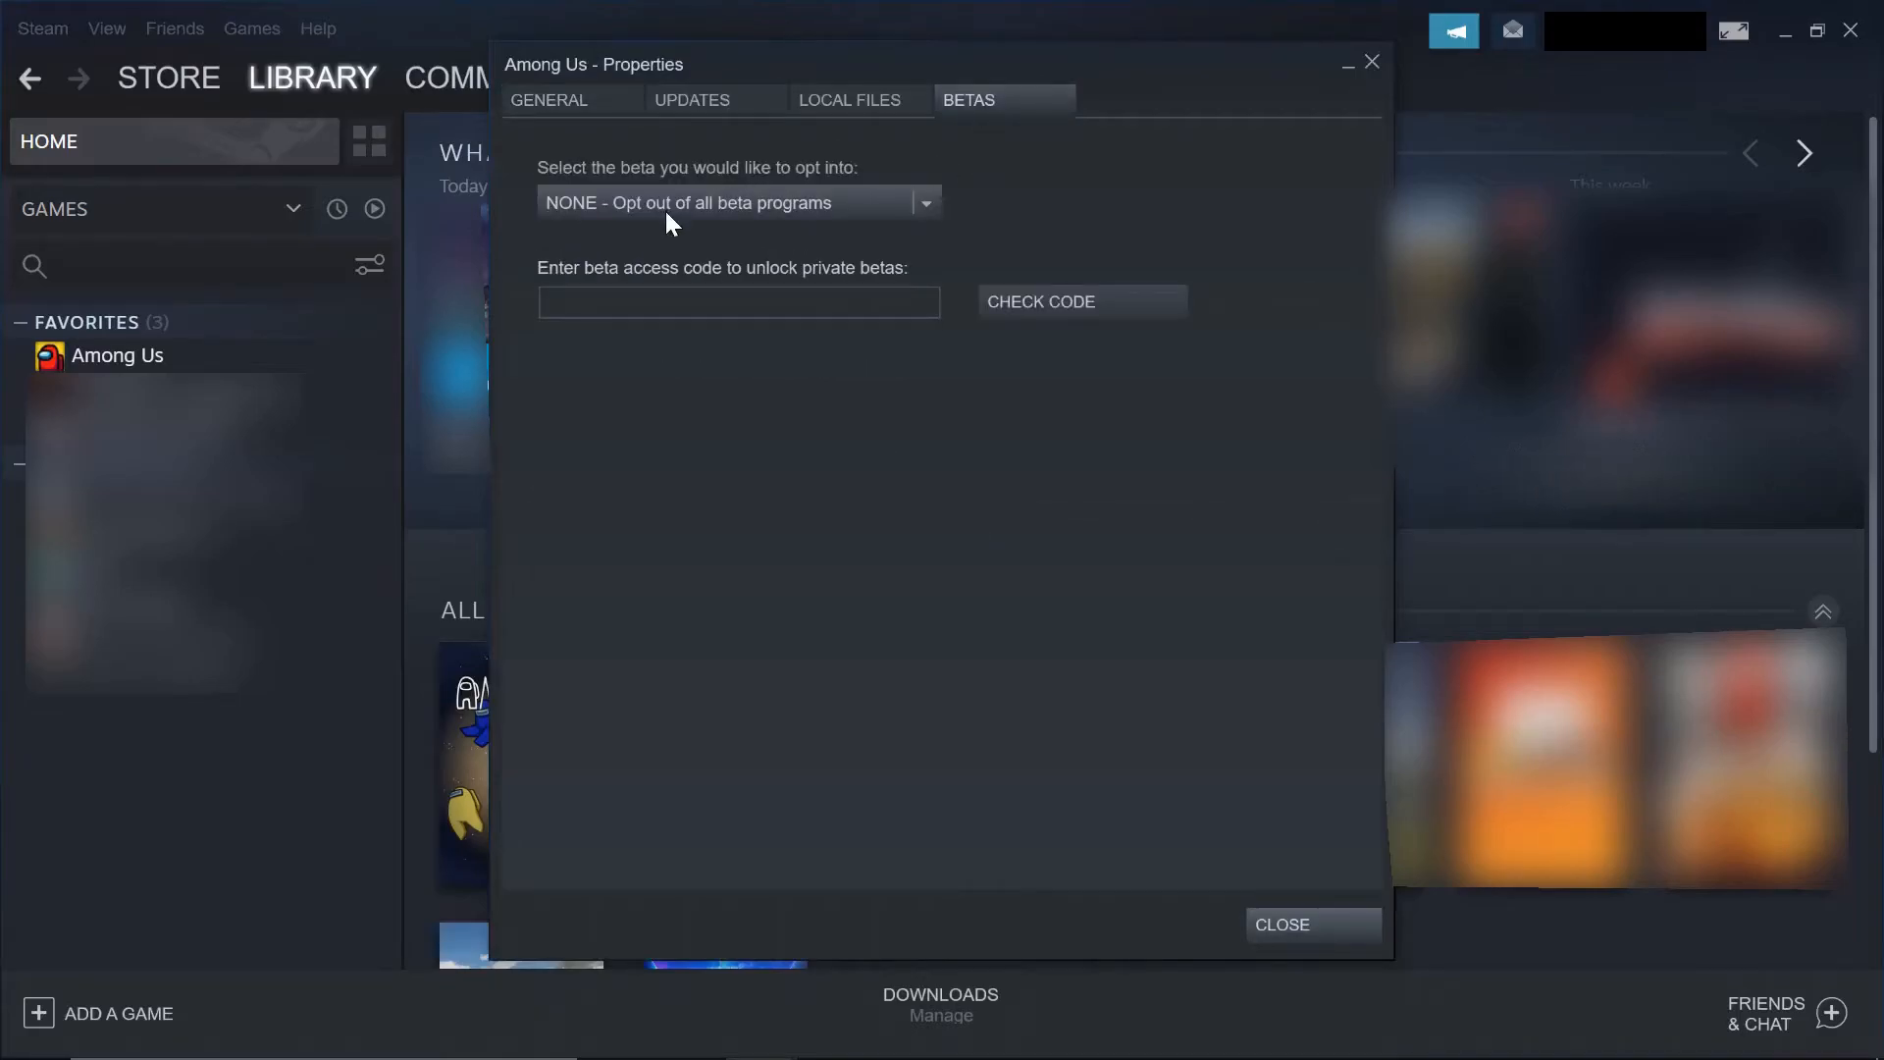
left_click(926, 203)
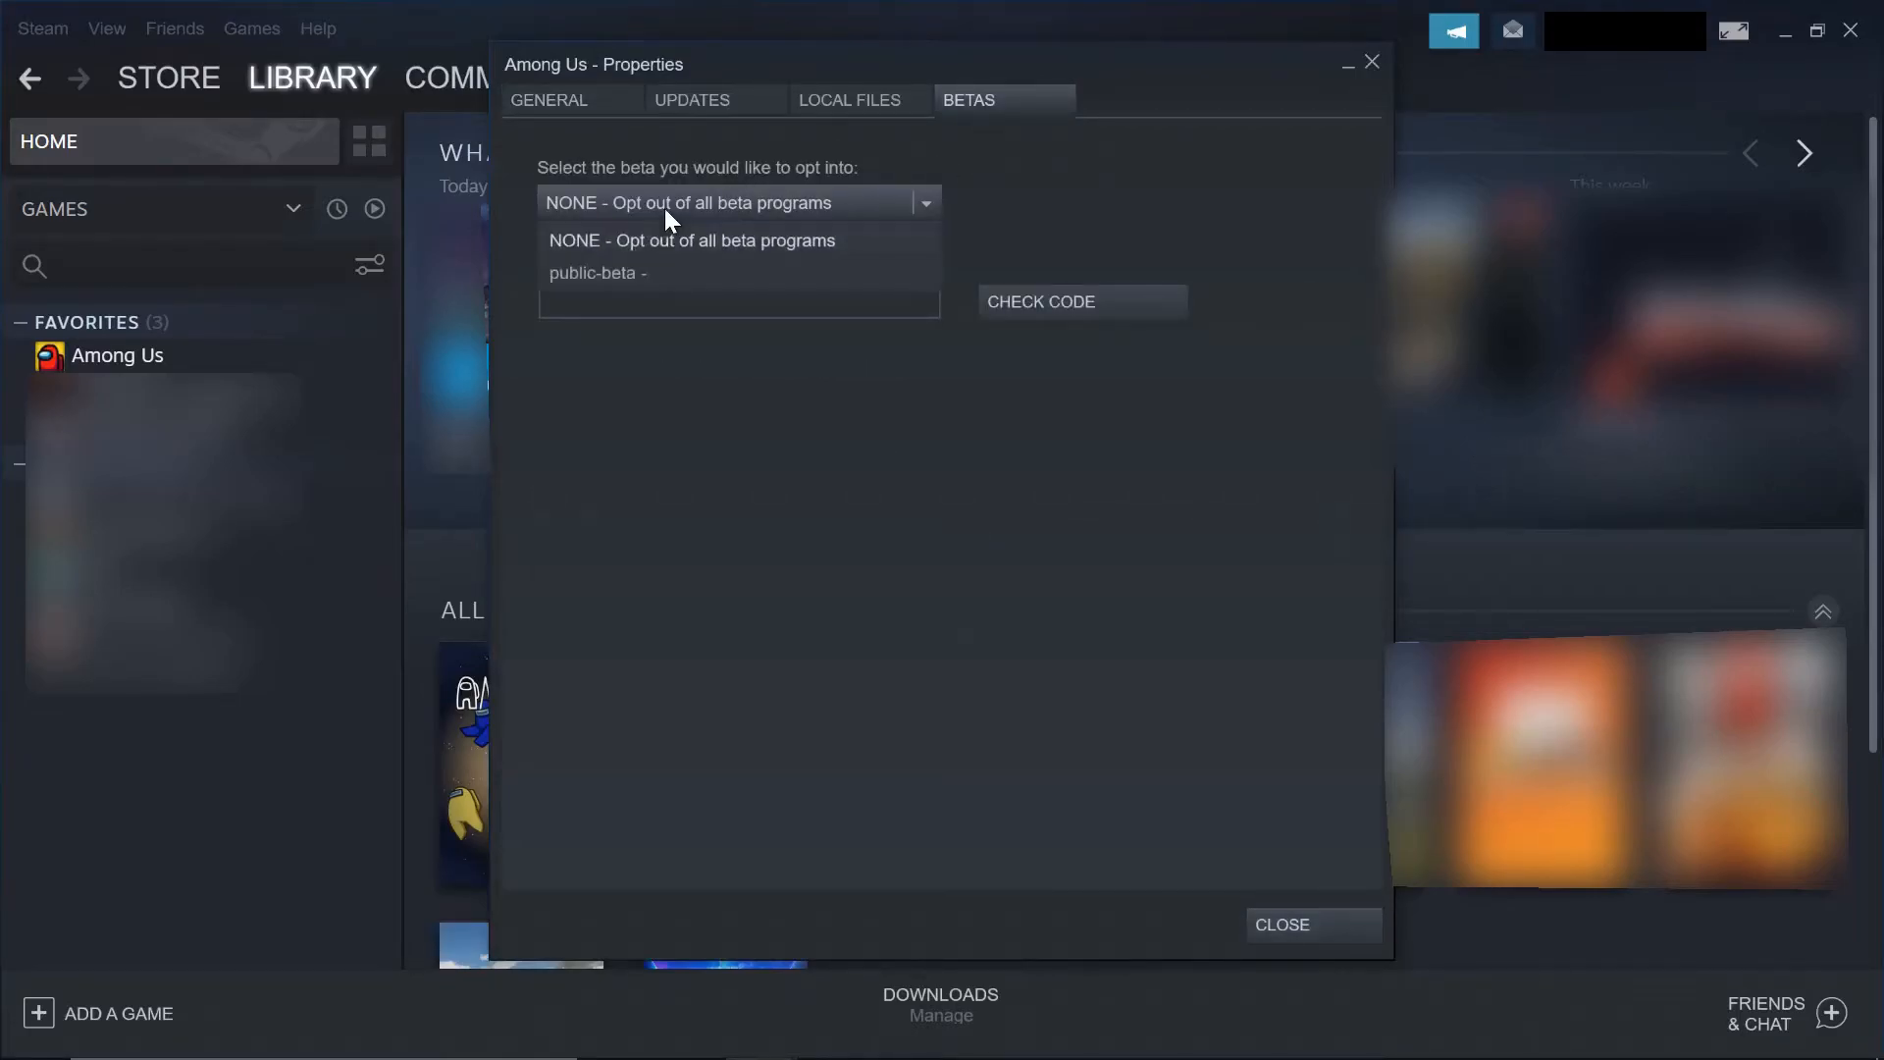
mouse_move(678, 289)
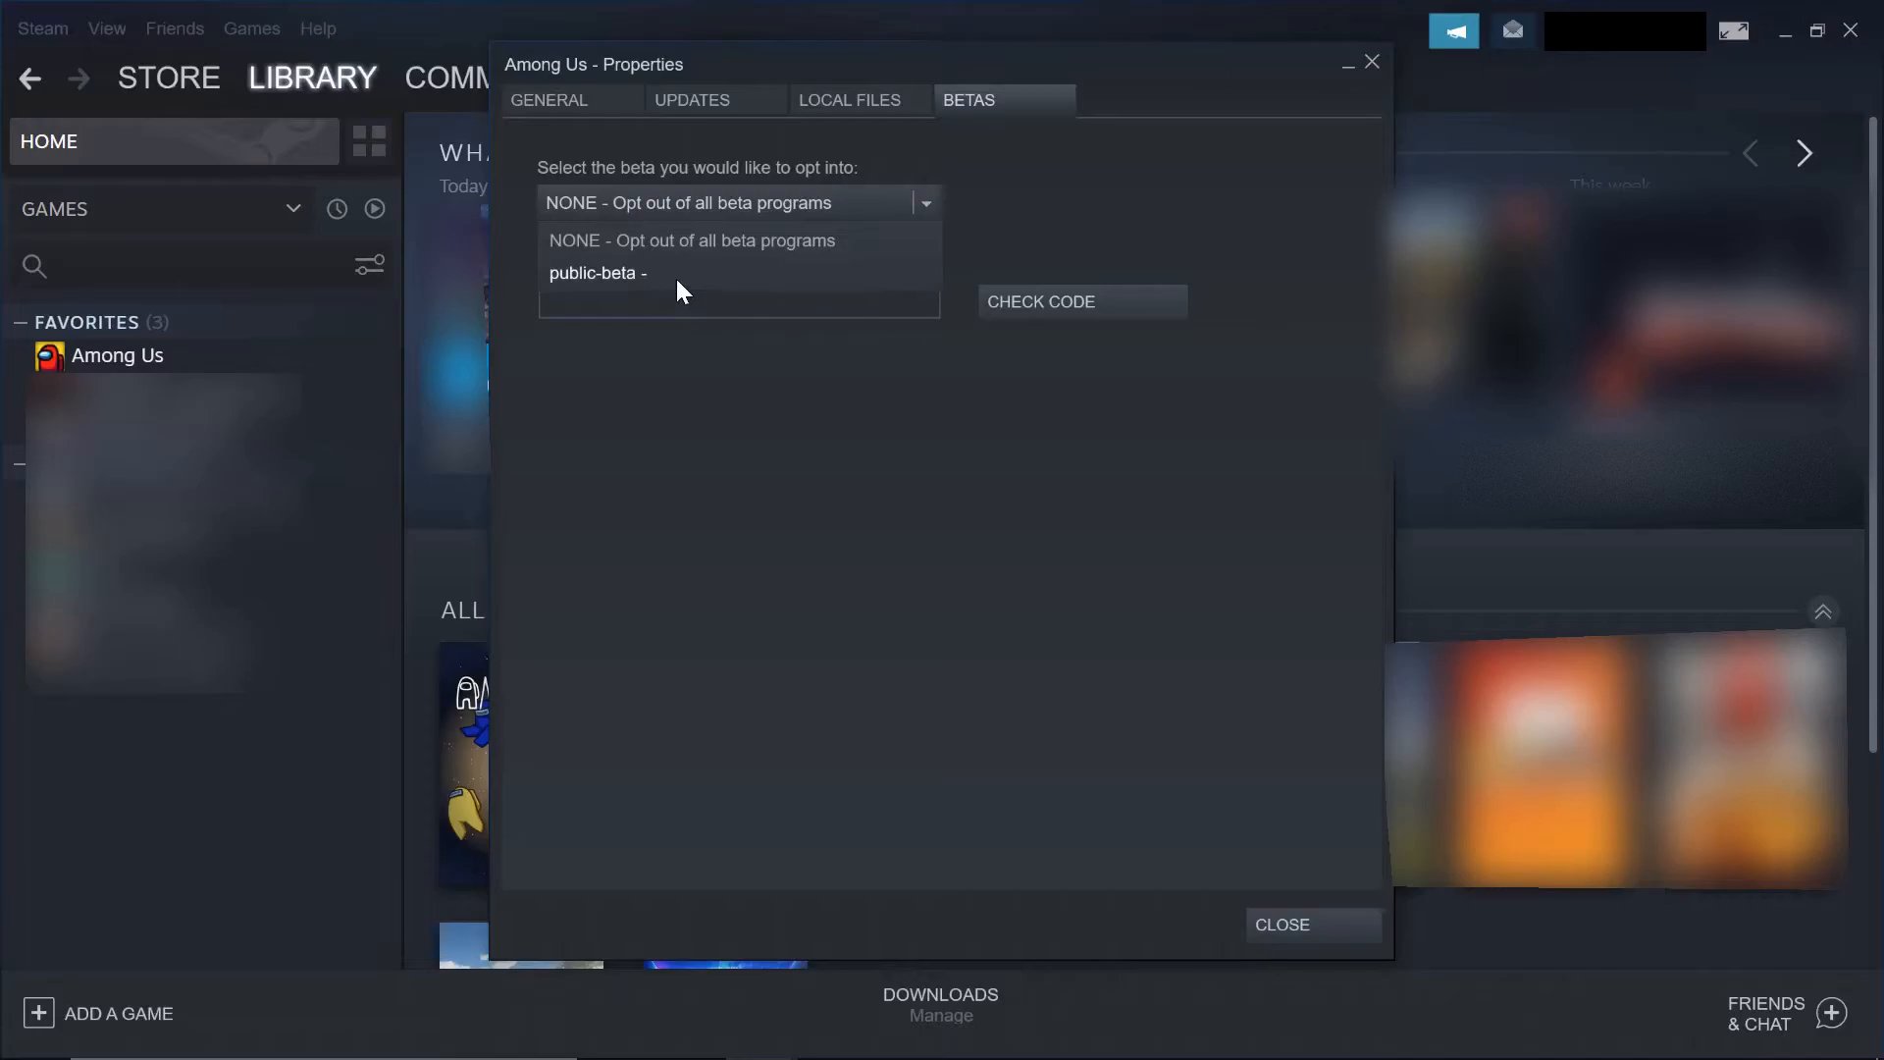
left_click(596, 273)
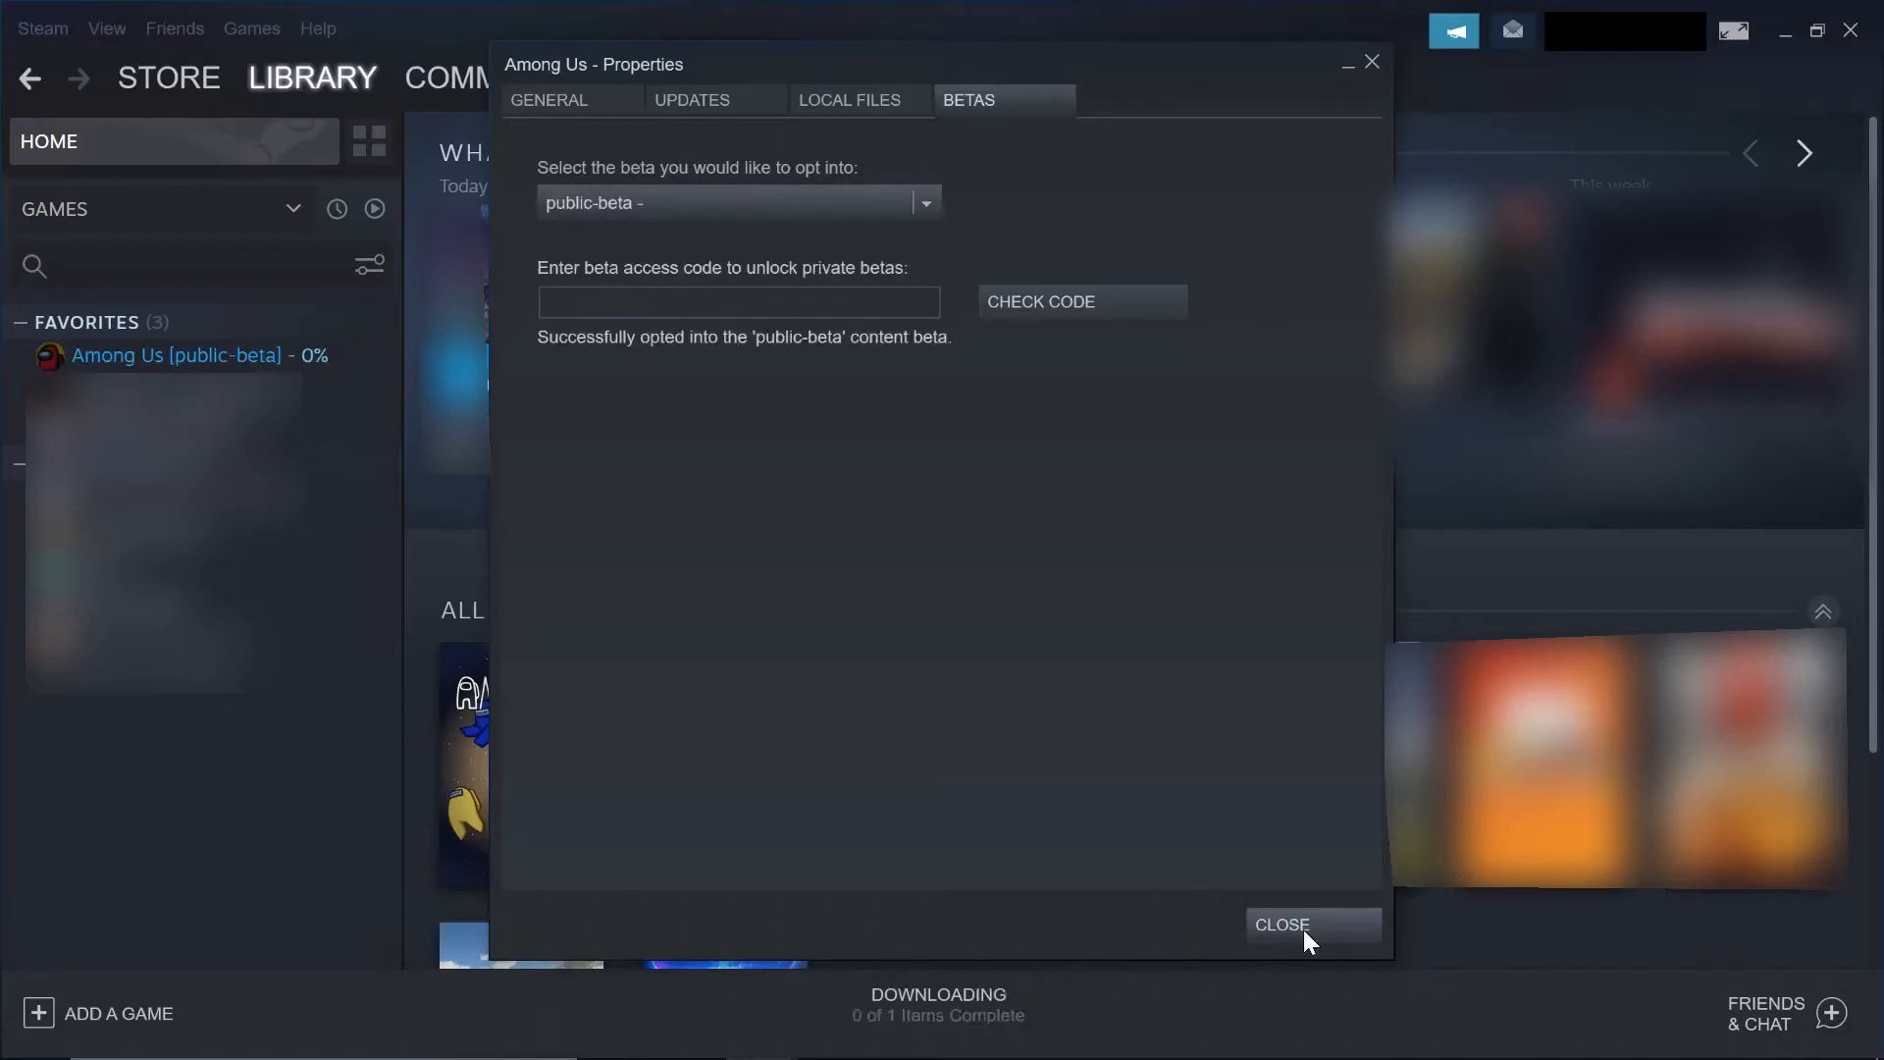
left_click(1311, 924)
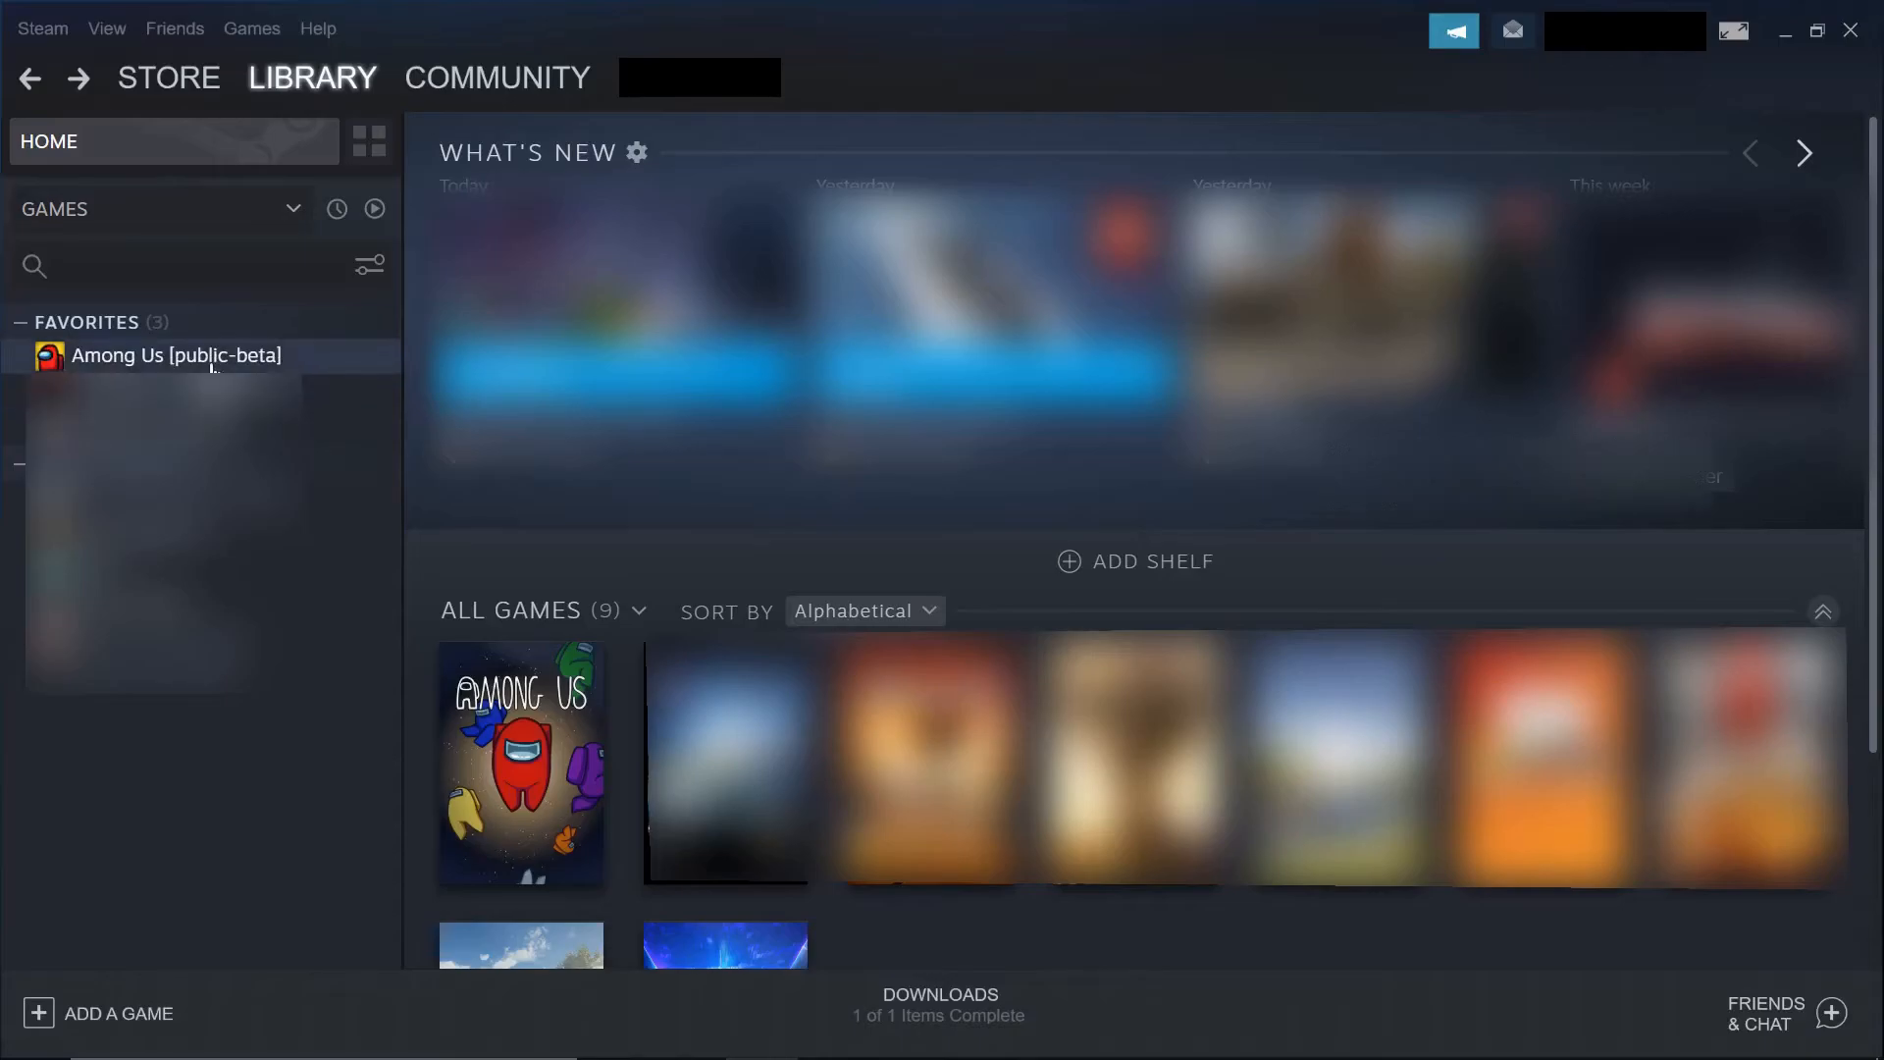
mouse_move(120, 362)
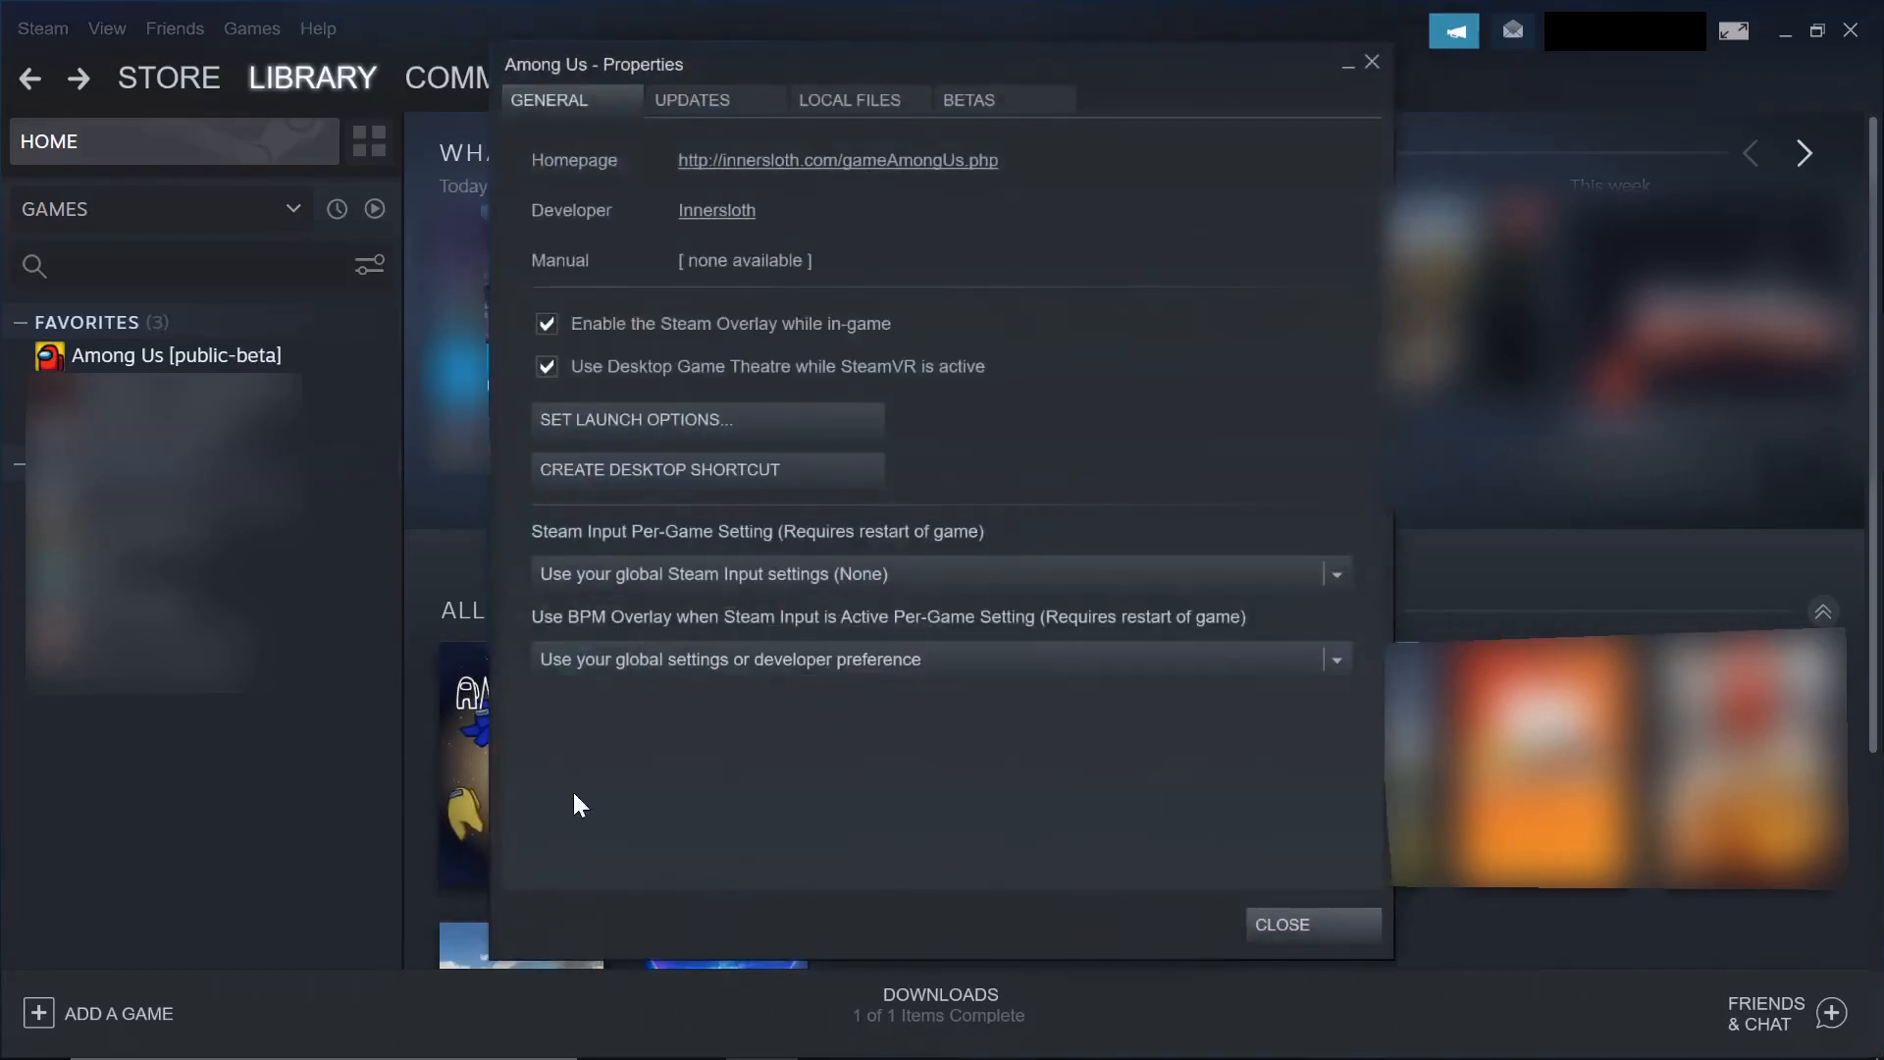
- Choose 'NONE - Opt out of all beta programs' for Among Us and close Properties
left_click(967, 99)
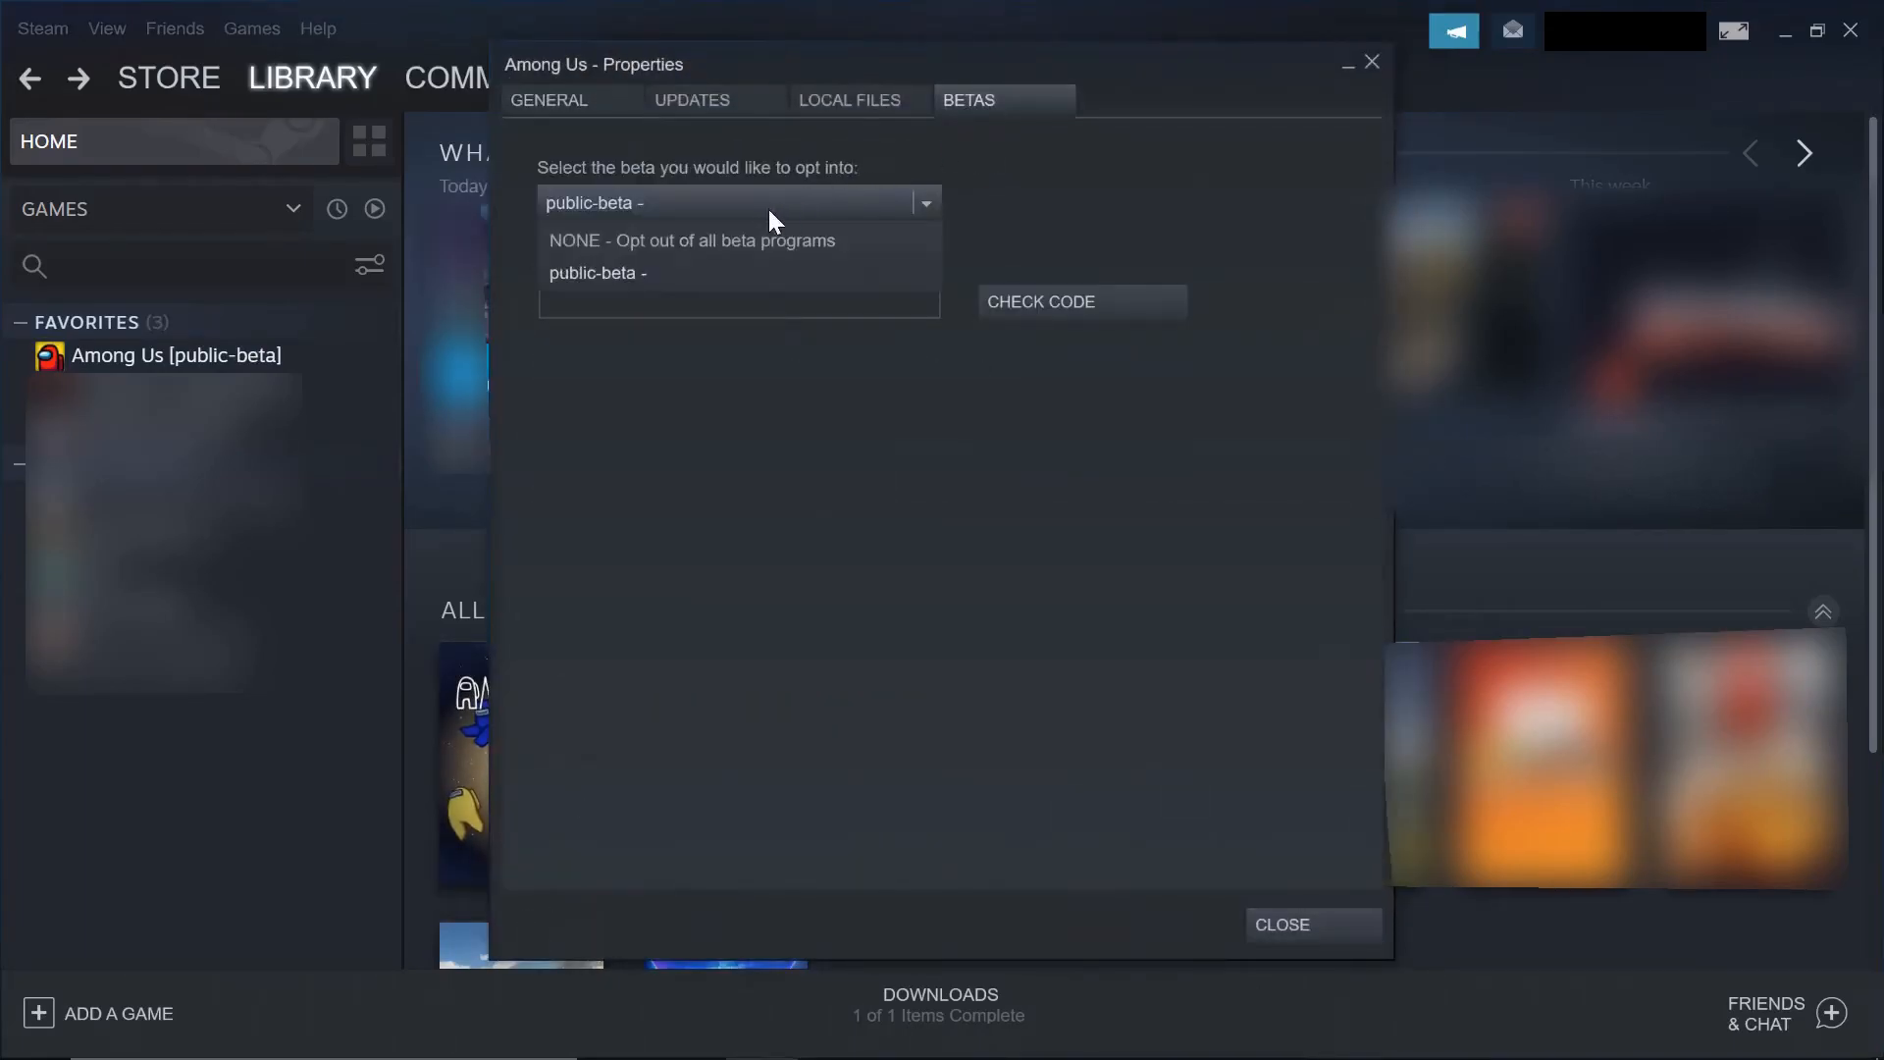
left_click(689, 241)
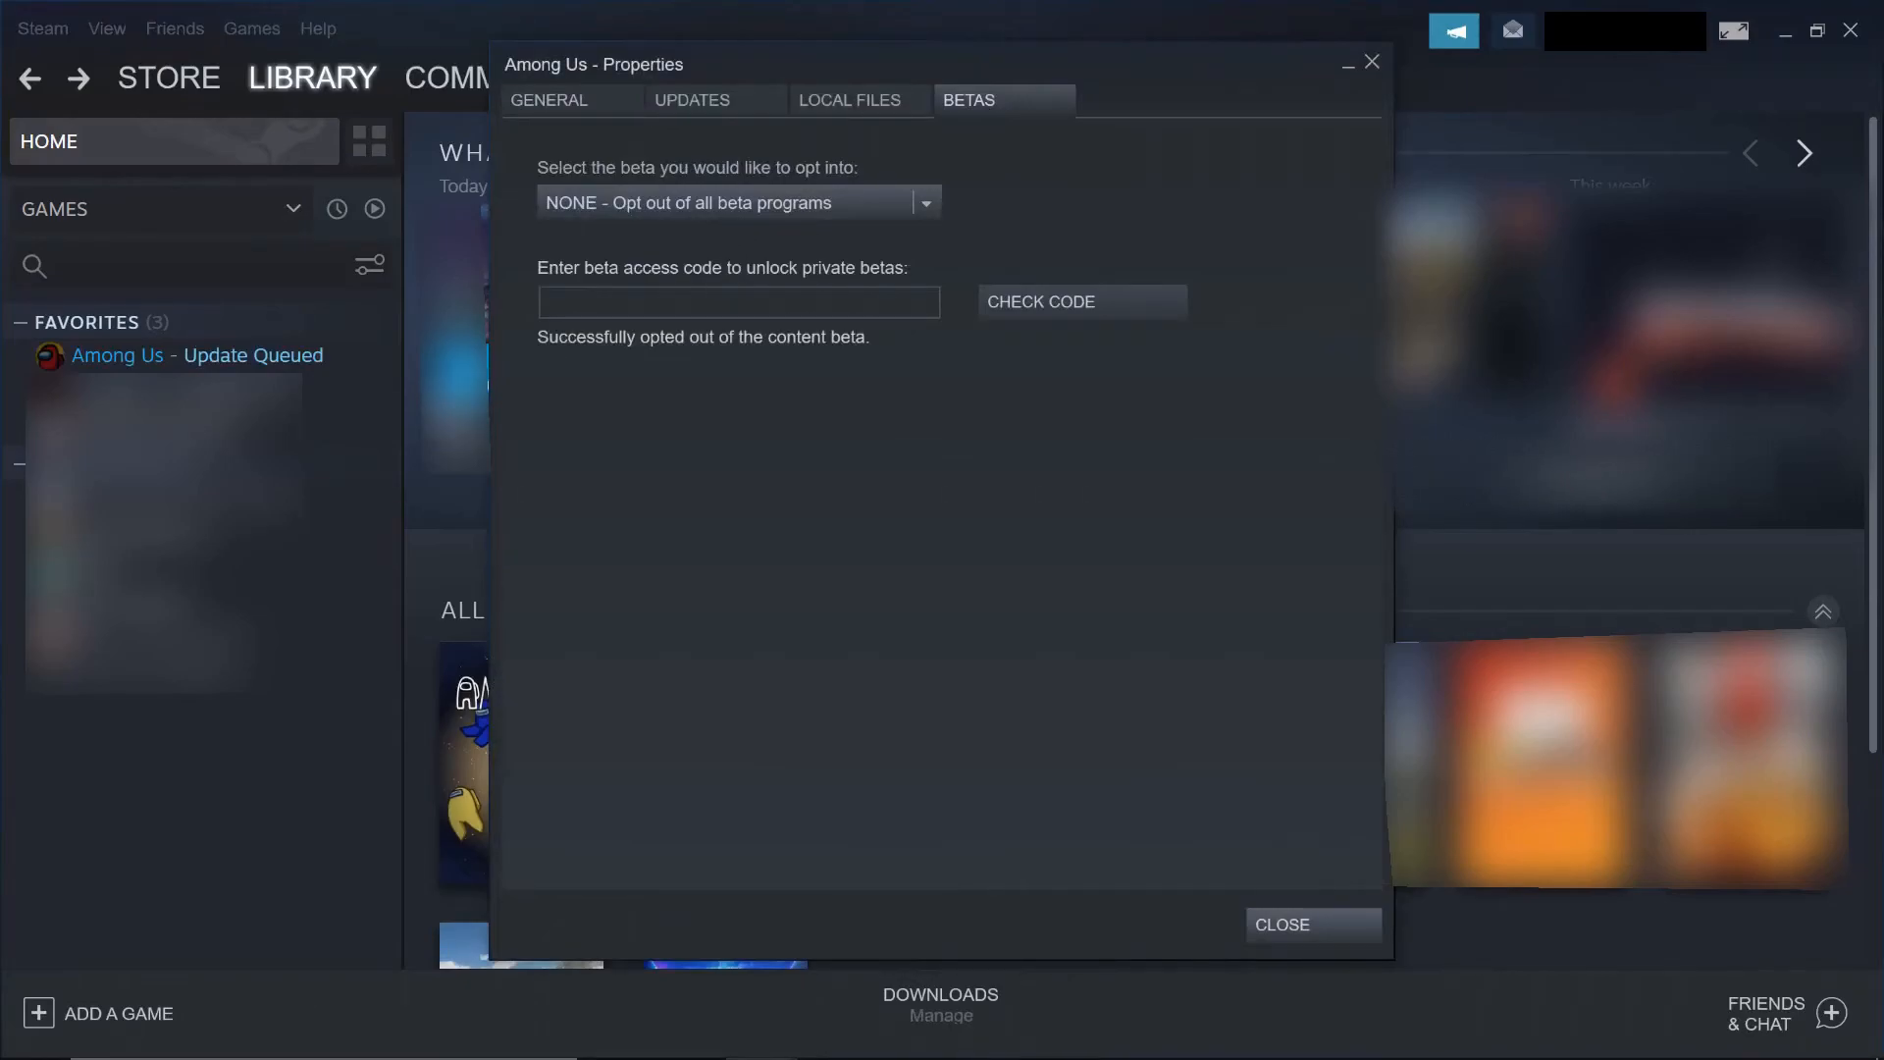
left_click(1312, 924)
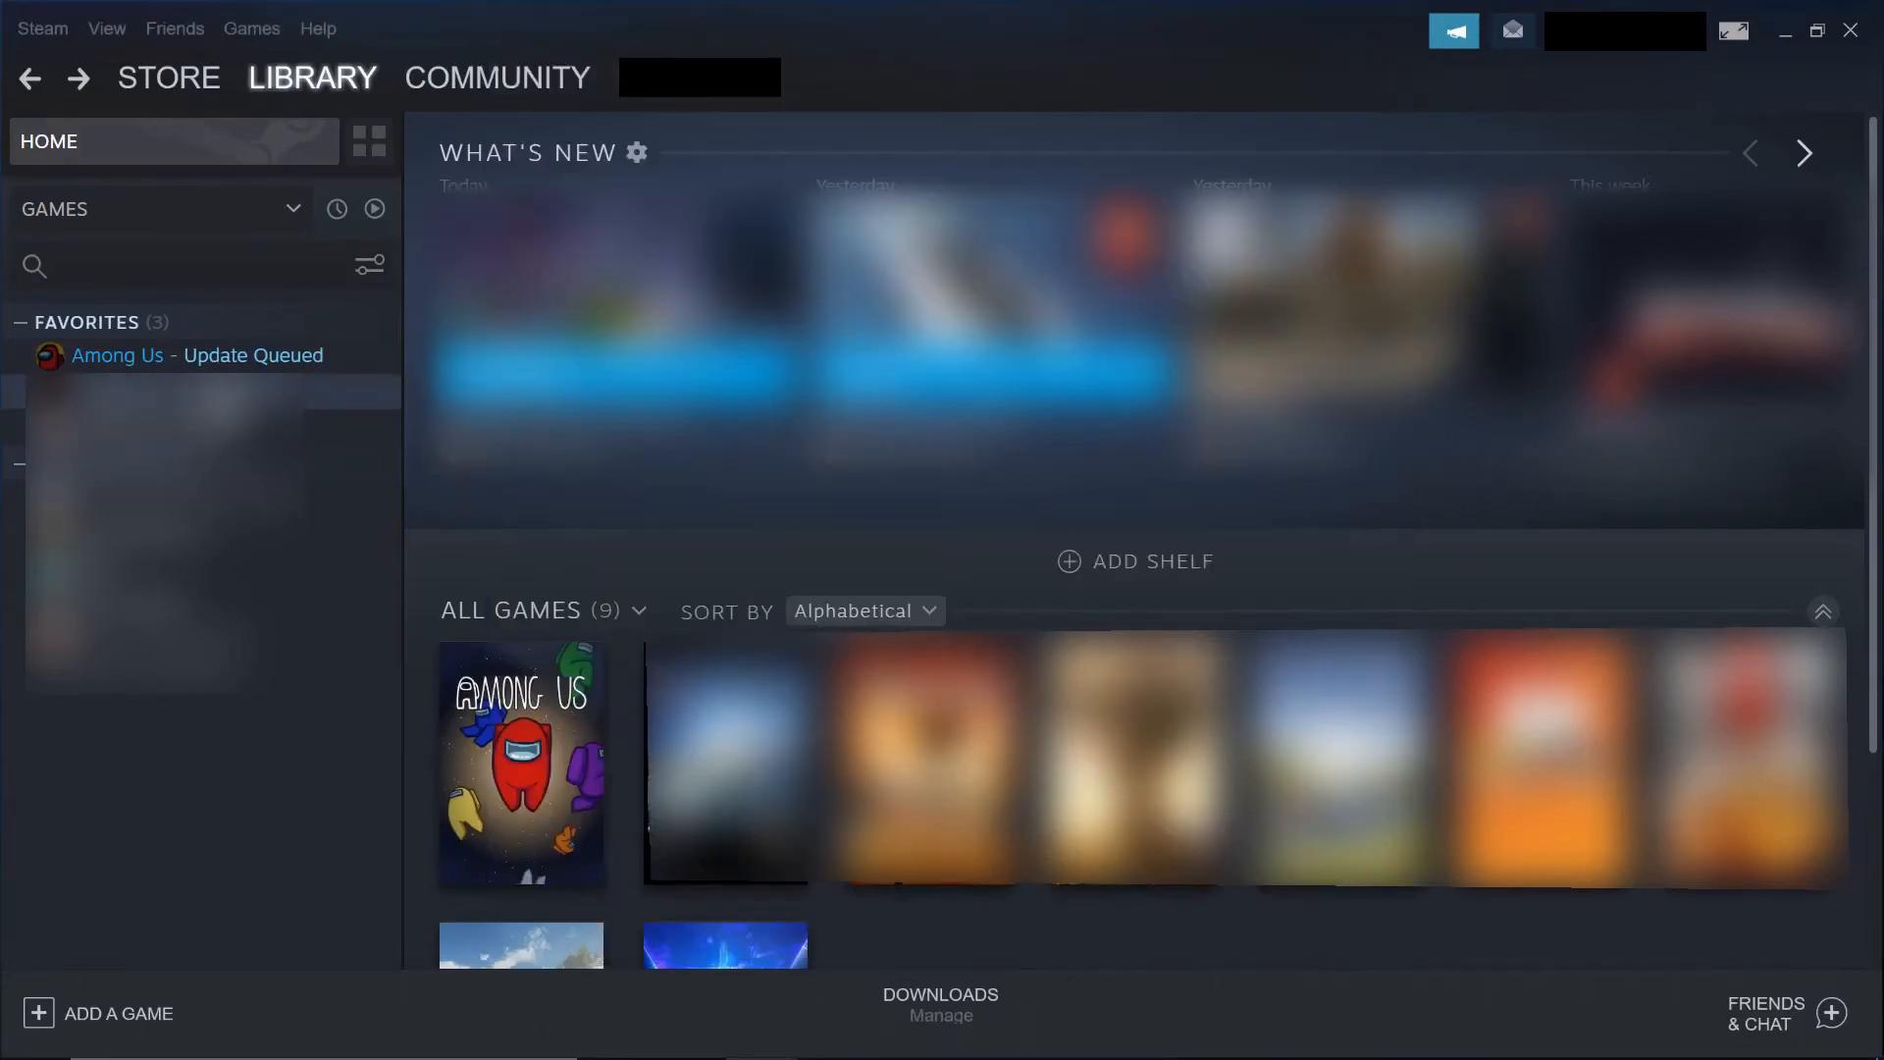